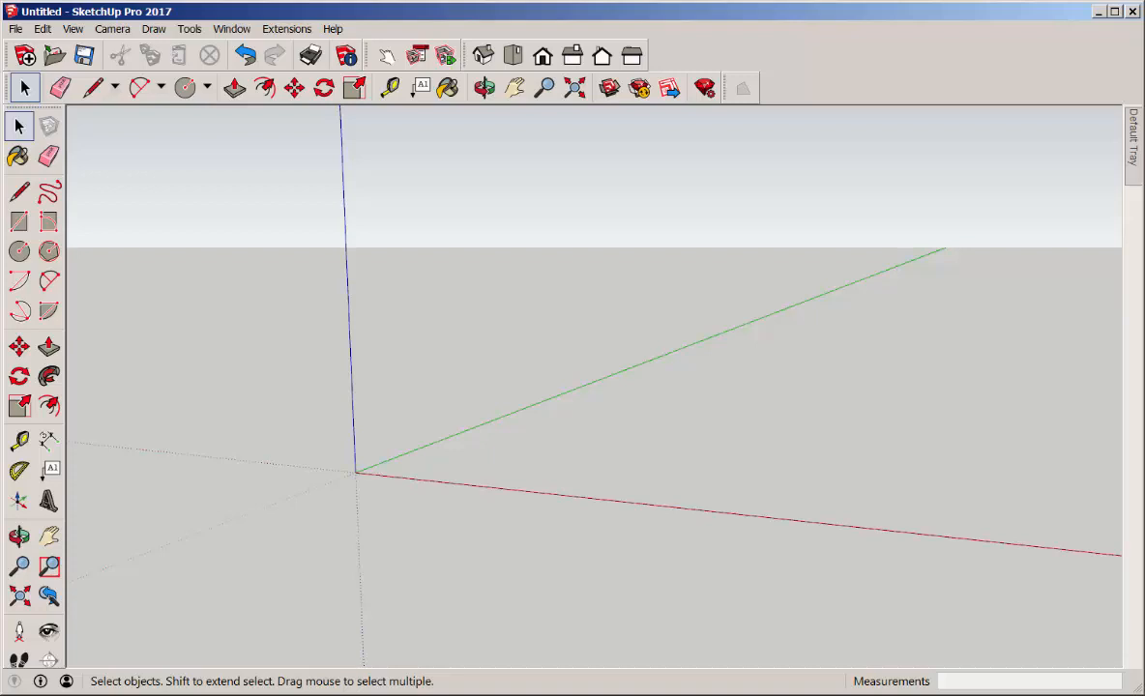
pyautogui.moveTo(673, 383)
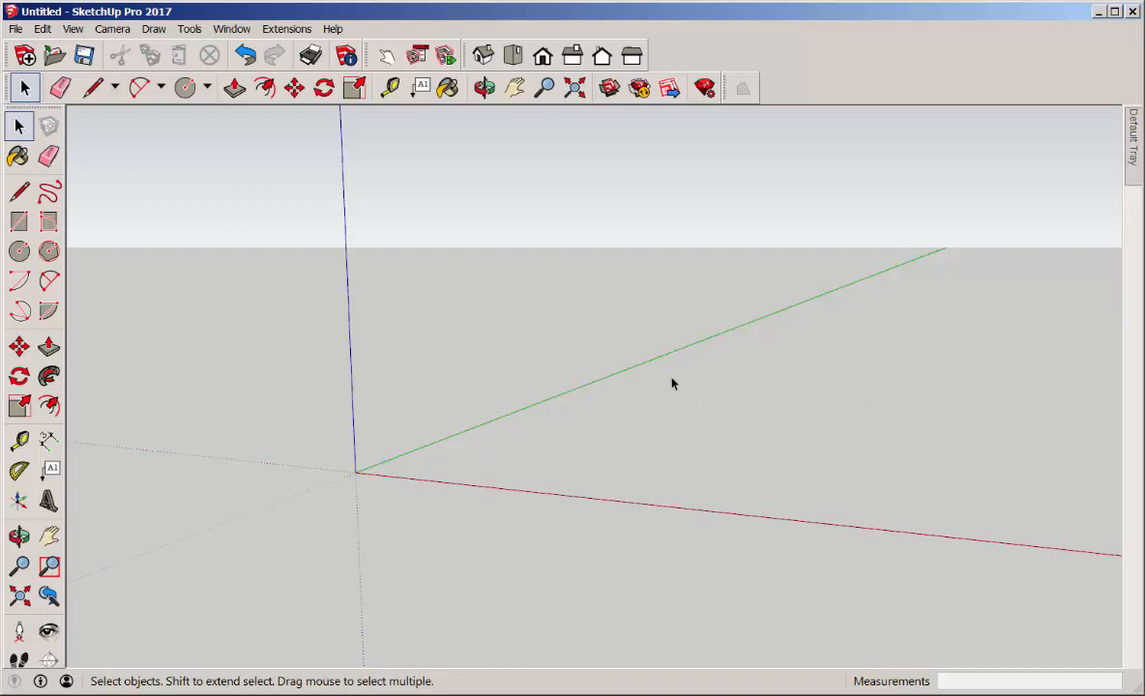
pyautogui.moveTo(638, 371)
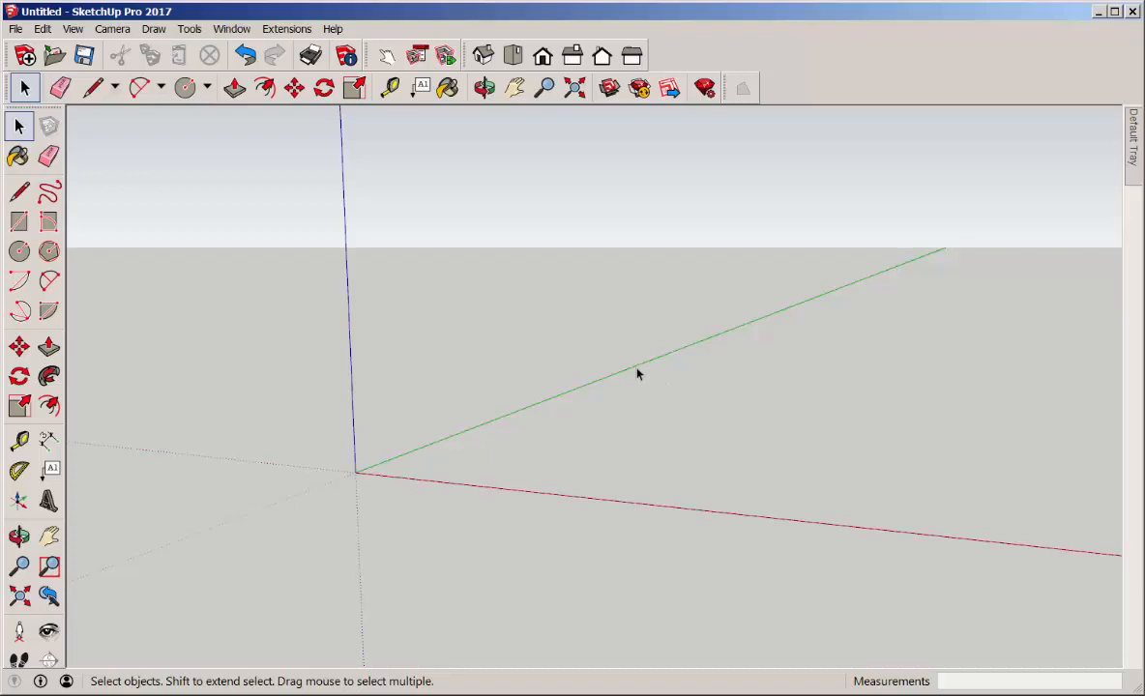
# Draw the base rectangle on the ground and raise it into a box with Push/Pull.
pyautogui.click(19, 223)
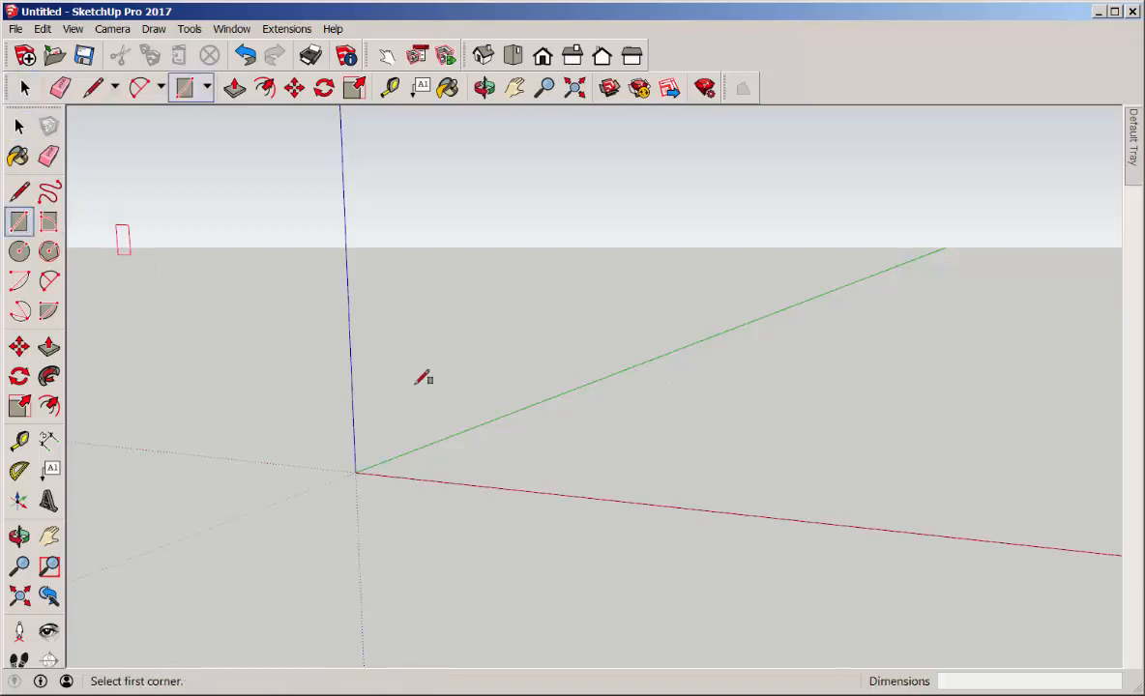
pyautogui.click(422, 377)
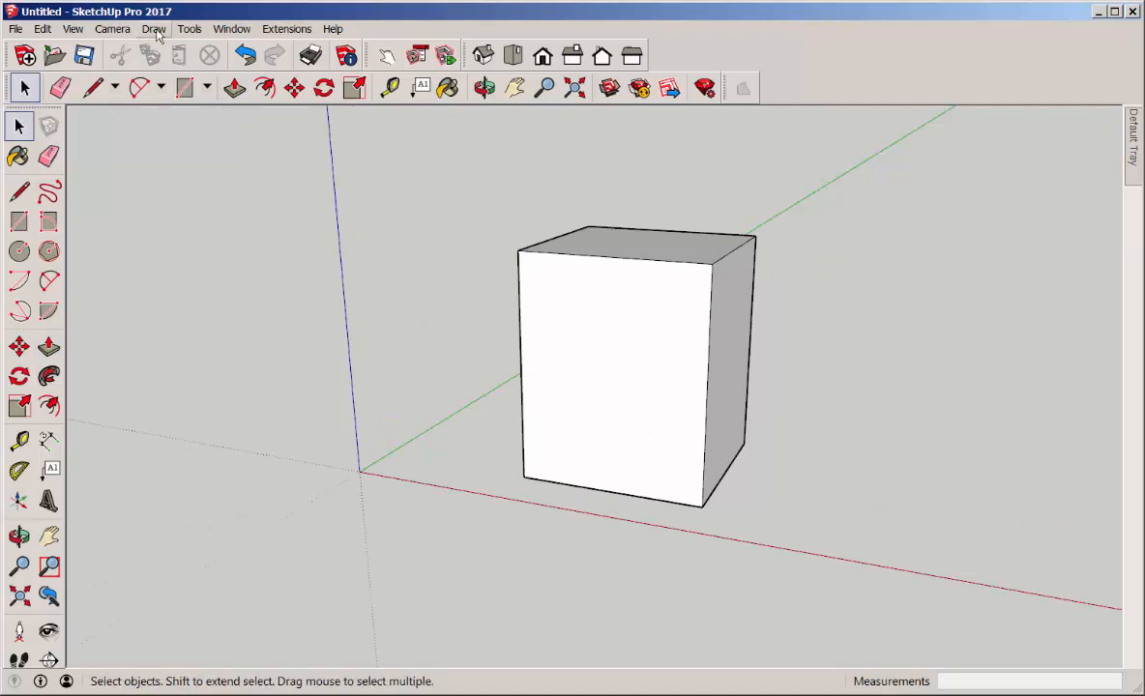
# Draw a Bezier curve on the box's front face with start, end and bend control points.
pyautogui.click(155, 29)
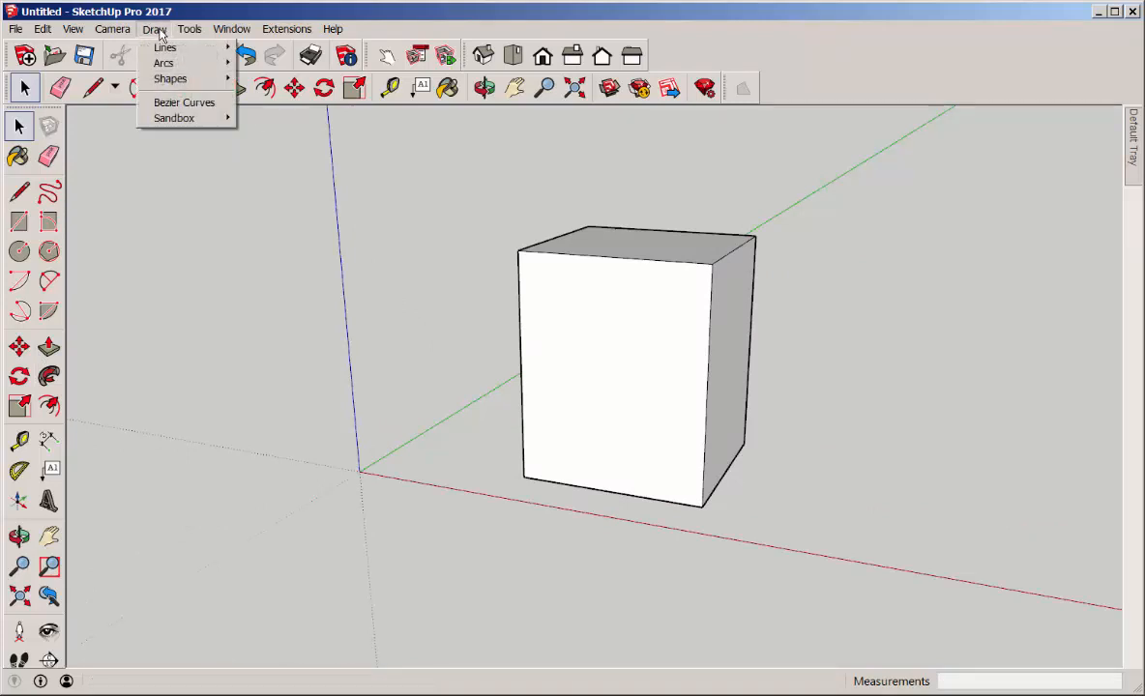
pyautogui.moveTo(183, 103)
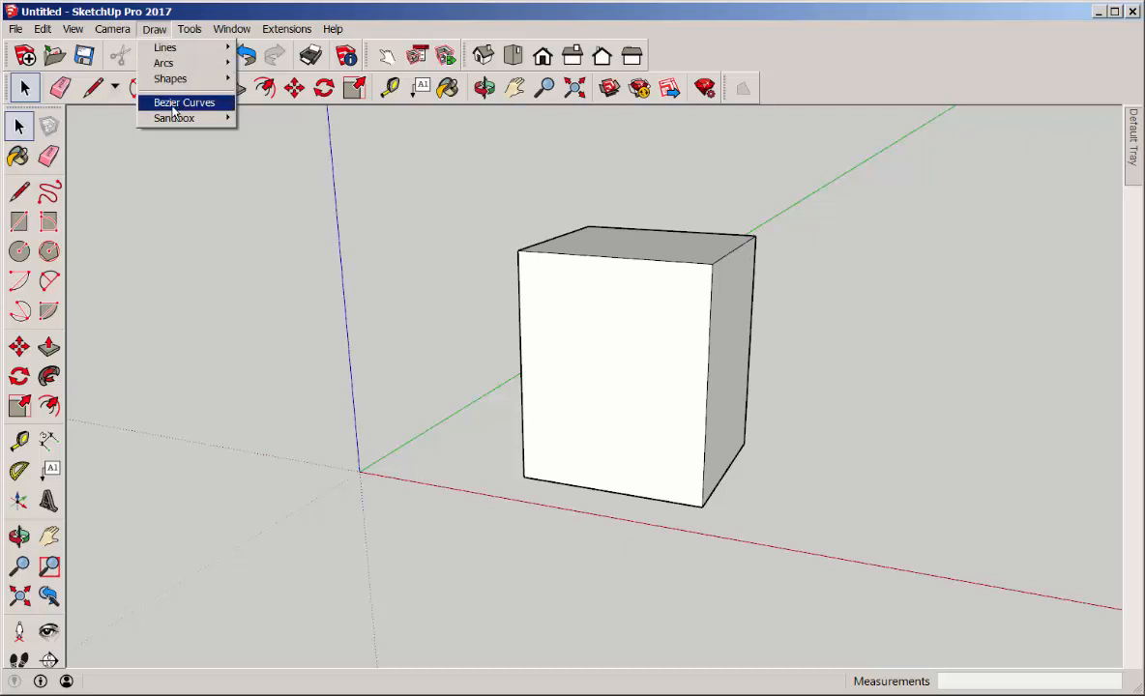
pyautogui.click(184, 103)
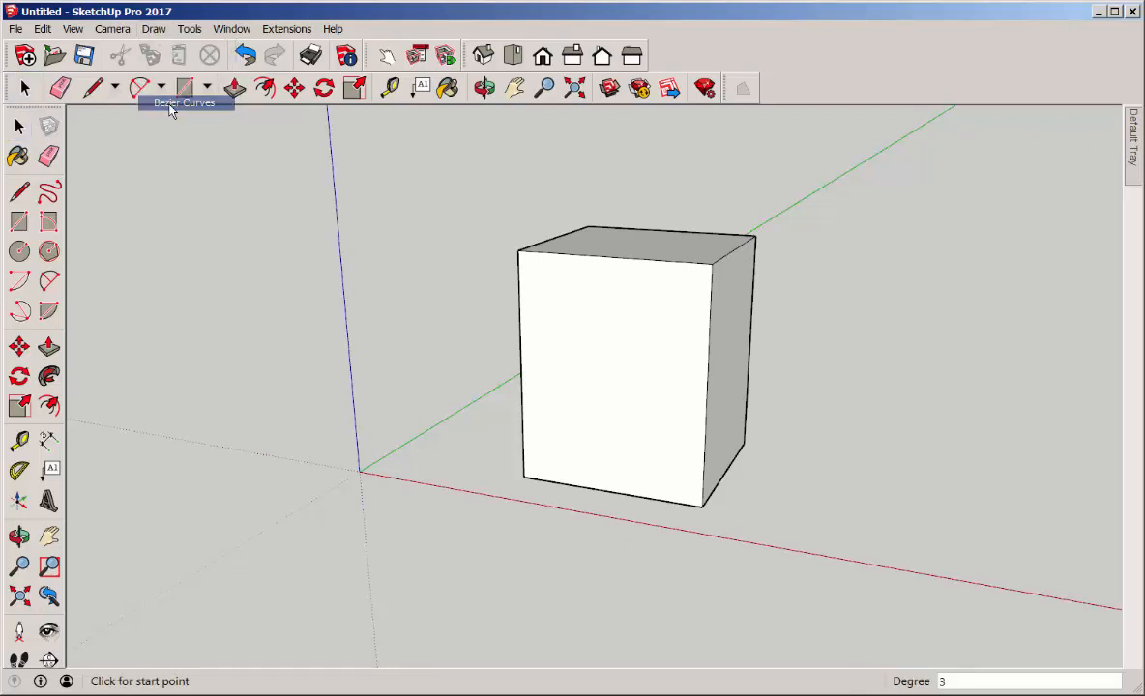
pyautogui.moveTo(630, 443)
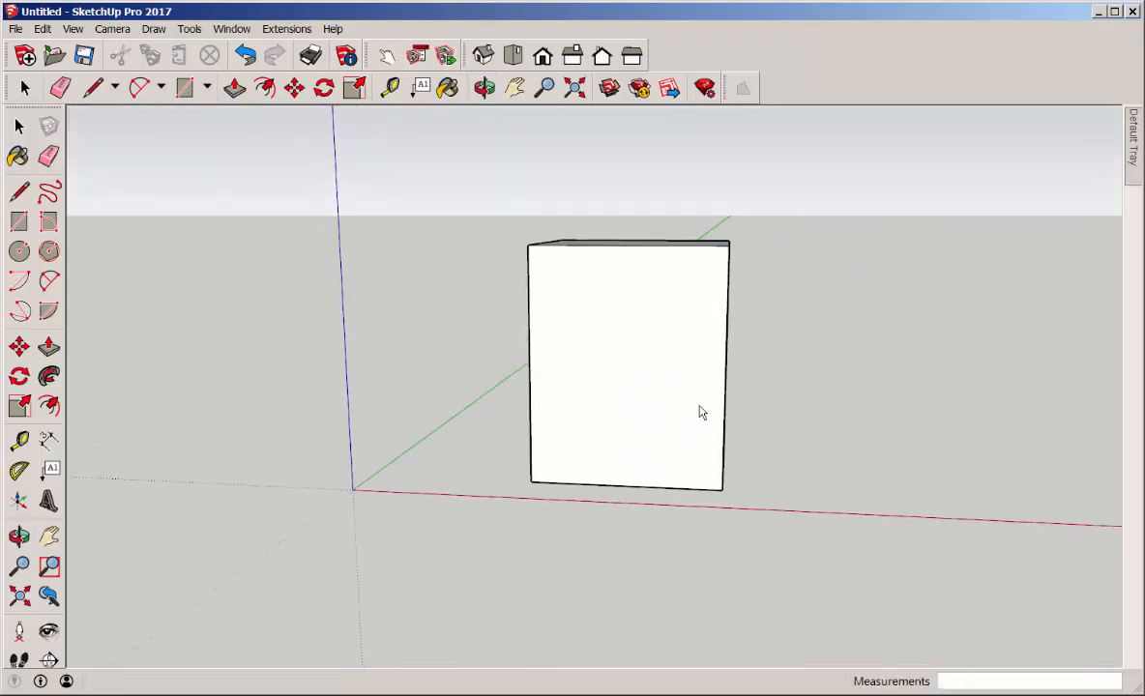
pyautogui.moveTo(638, 461)
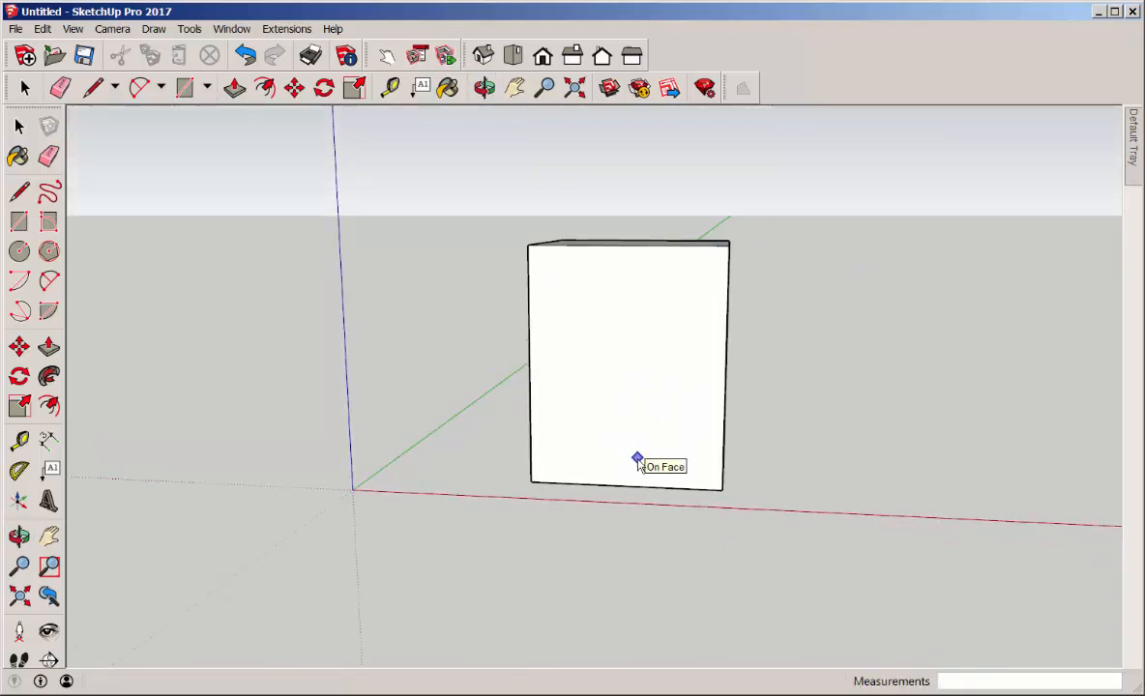
pyautogui.click(638, 458)
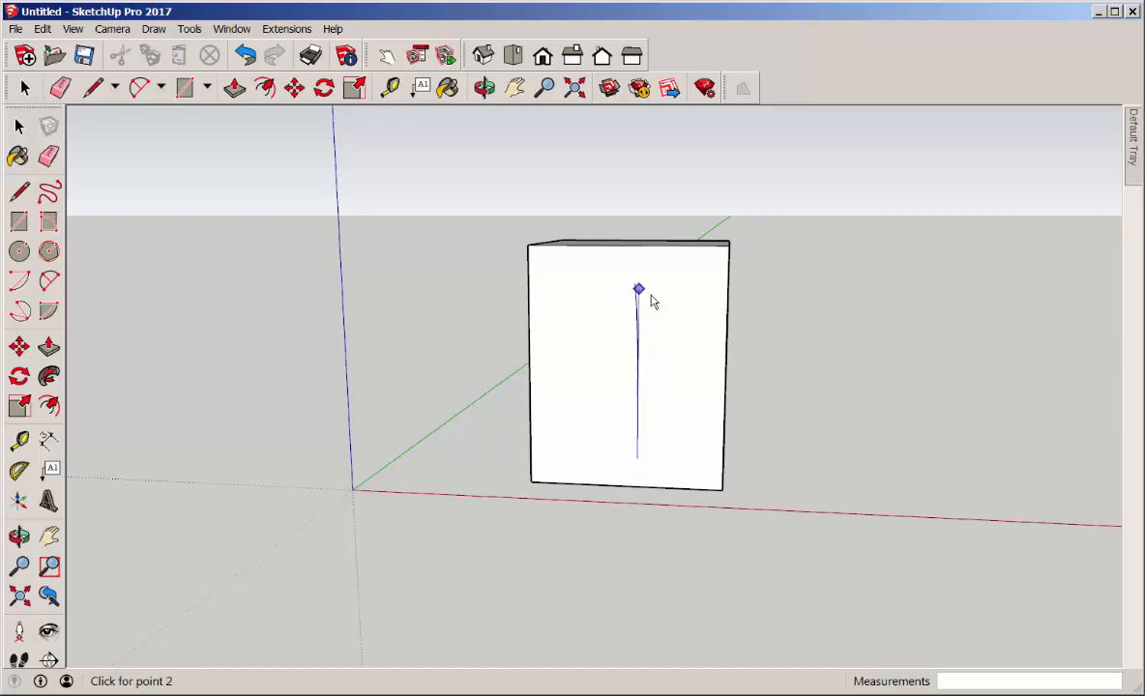
pyautogui.moveTo(709, 349)
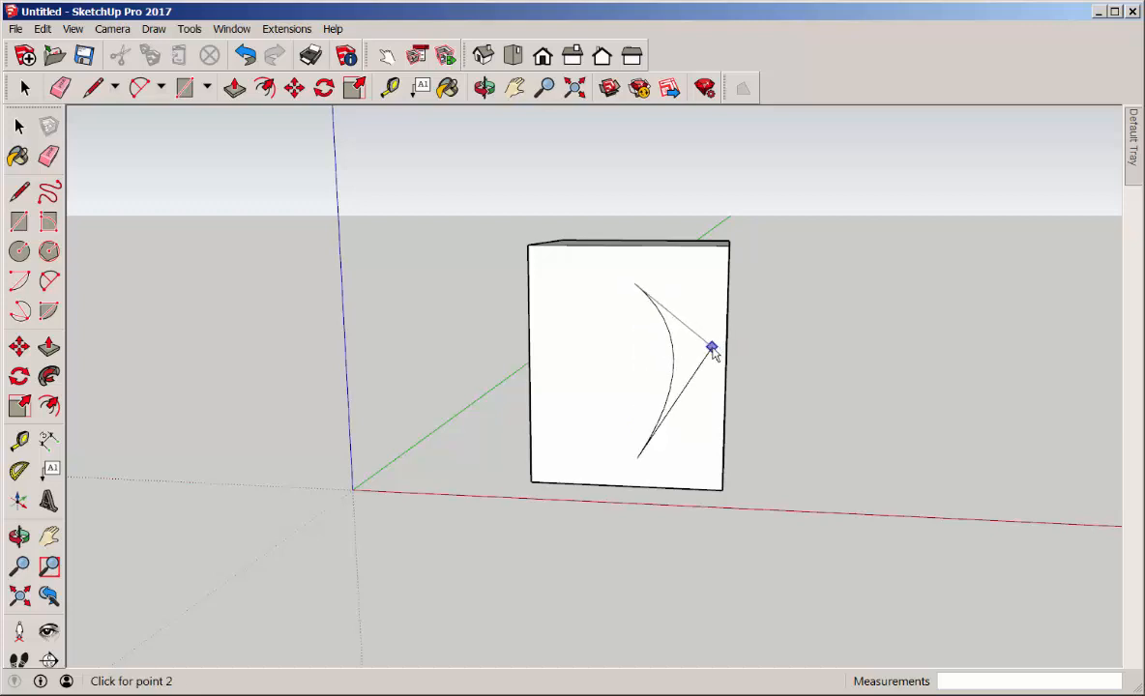
pyautogui.moveTo(727, 339)
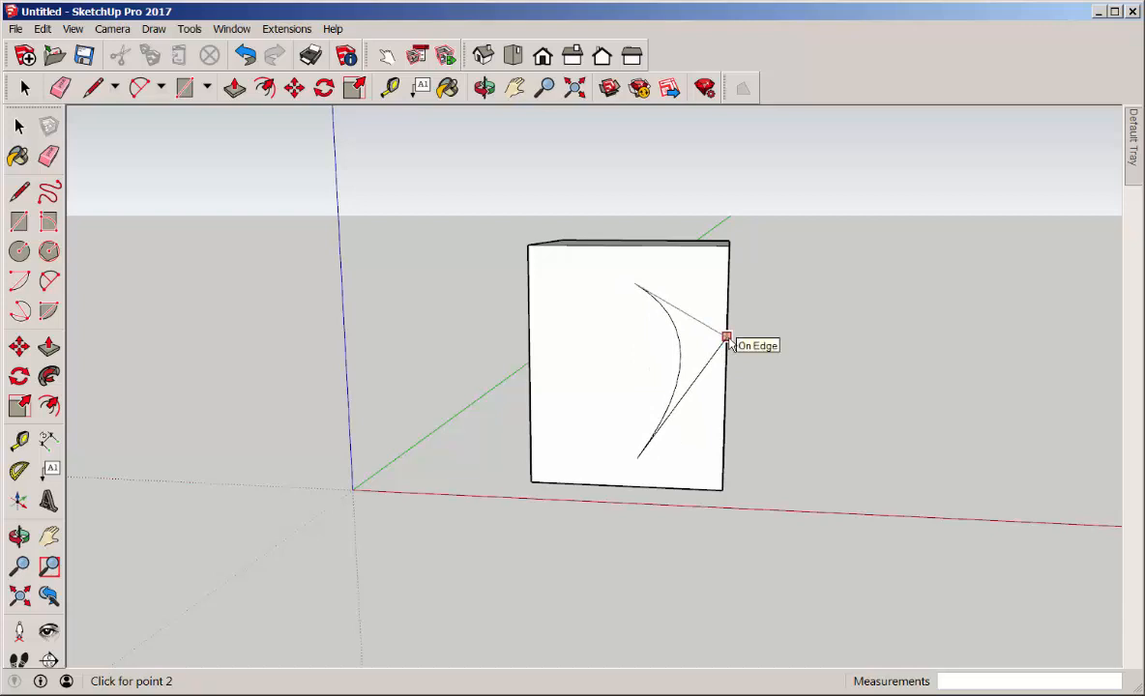
pyautogui.click(727, 336)
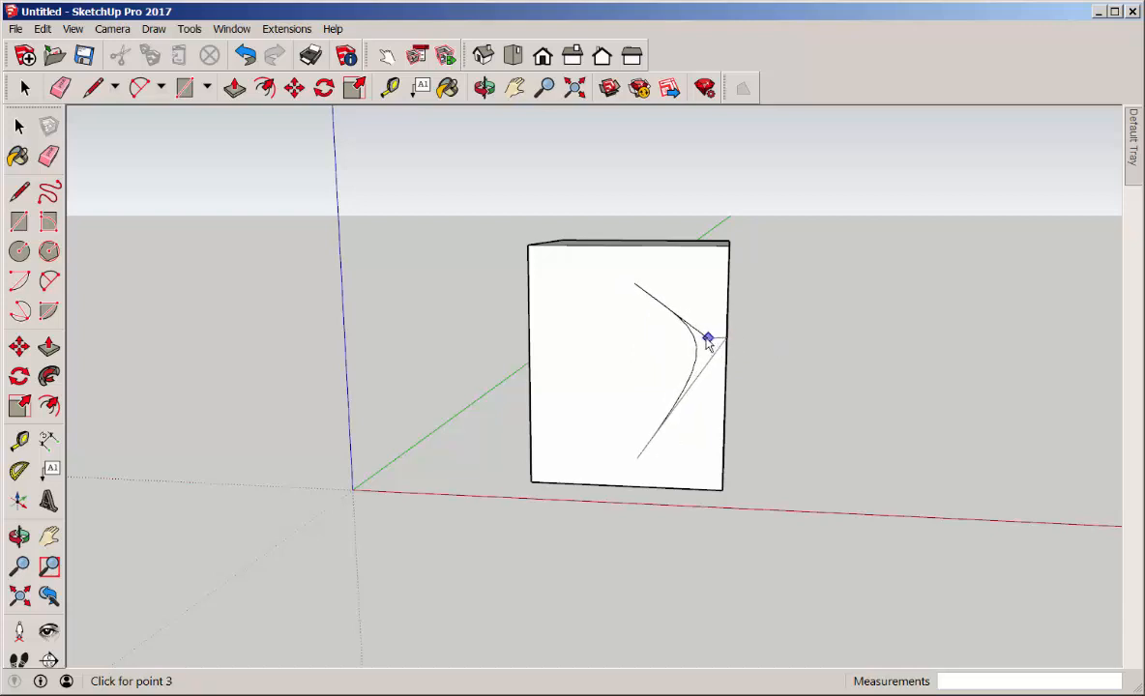
pyautogui.moveTo(673, 313)
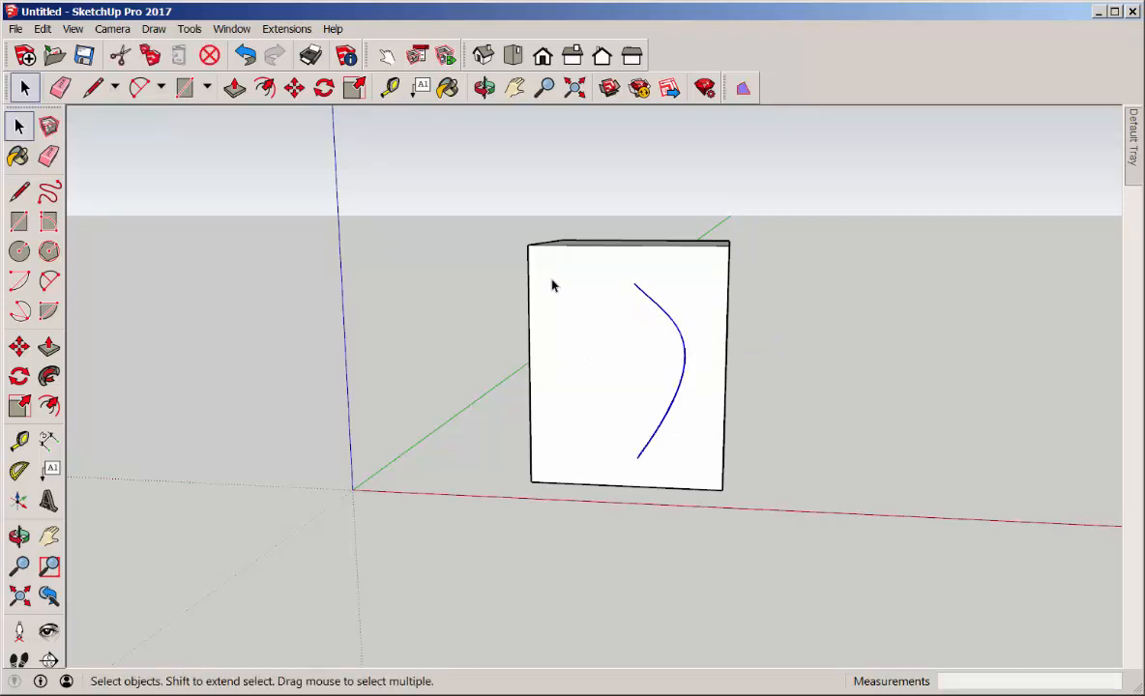
# Copy and paste the curve, then mirror the copy with Flip Along to form a leaf outline.
pyautogui.click(40, 29)
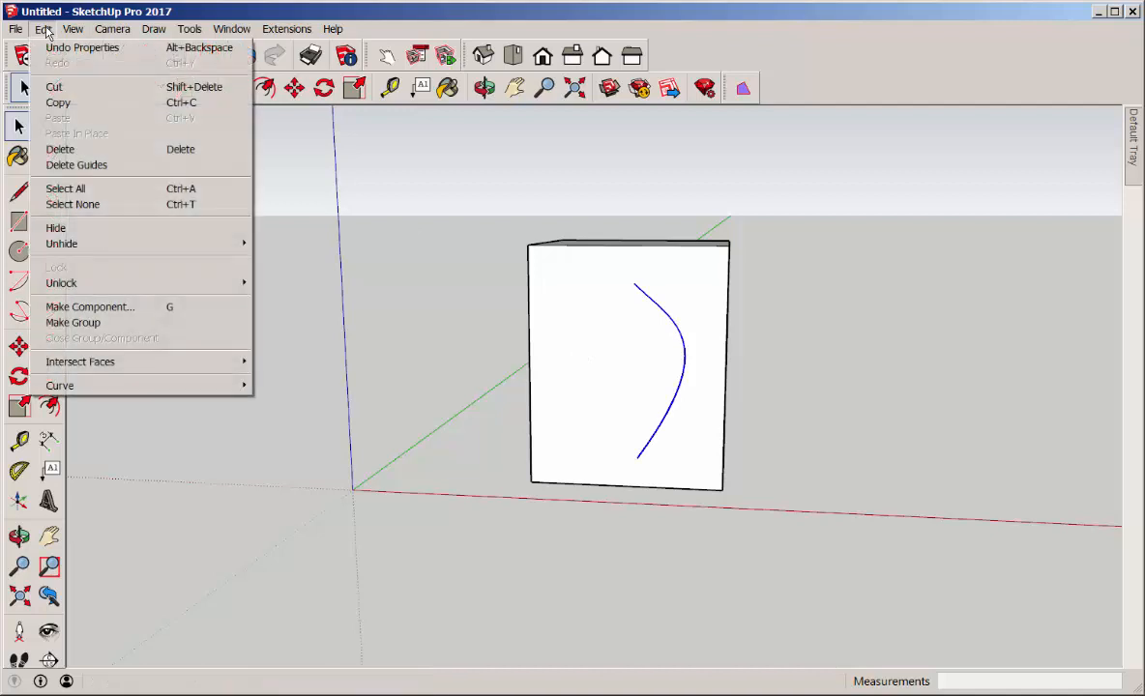
pyautogui.click(74, 321)
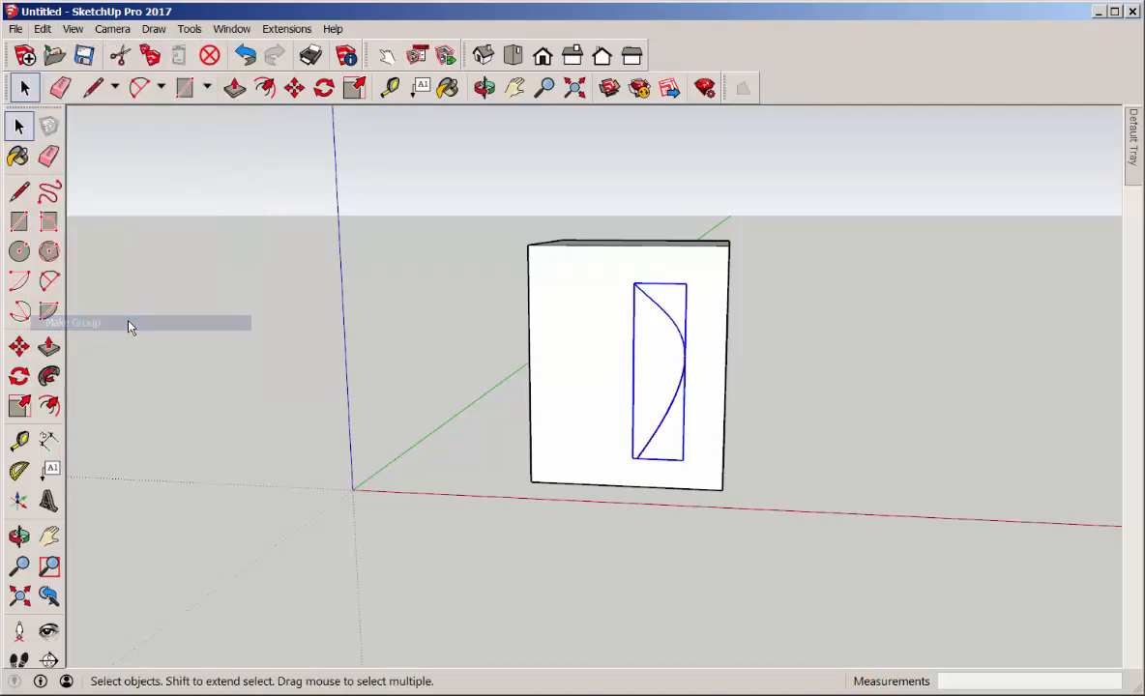
pyautogui.click(19, 346)
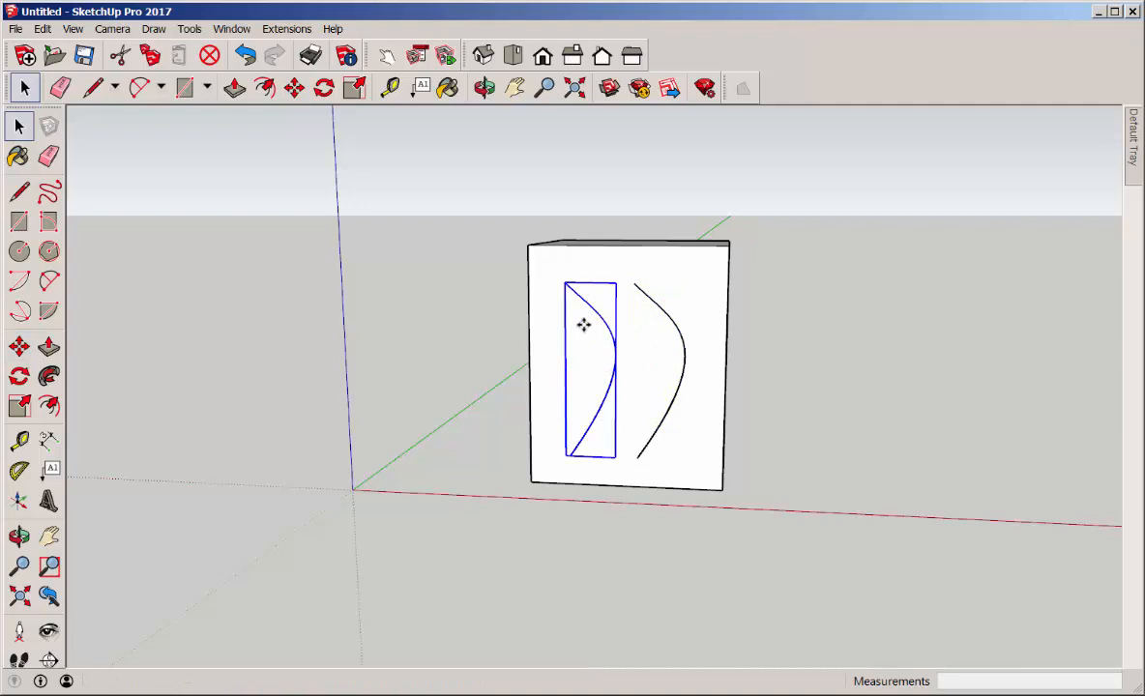
pyautogui.rightClick(584, 325)
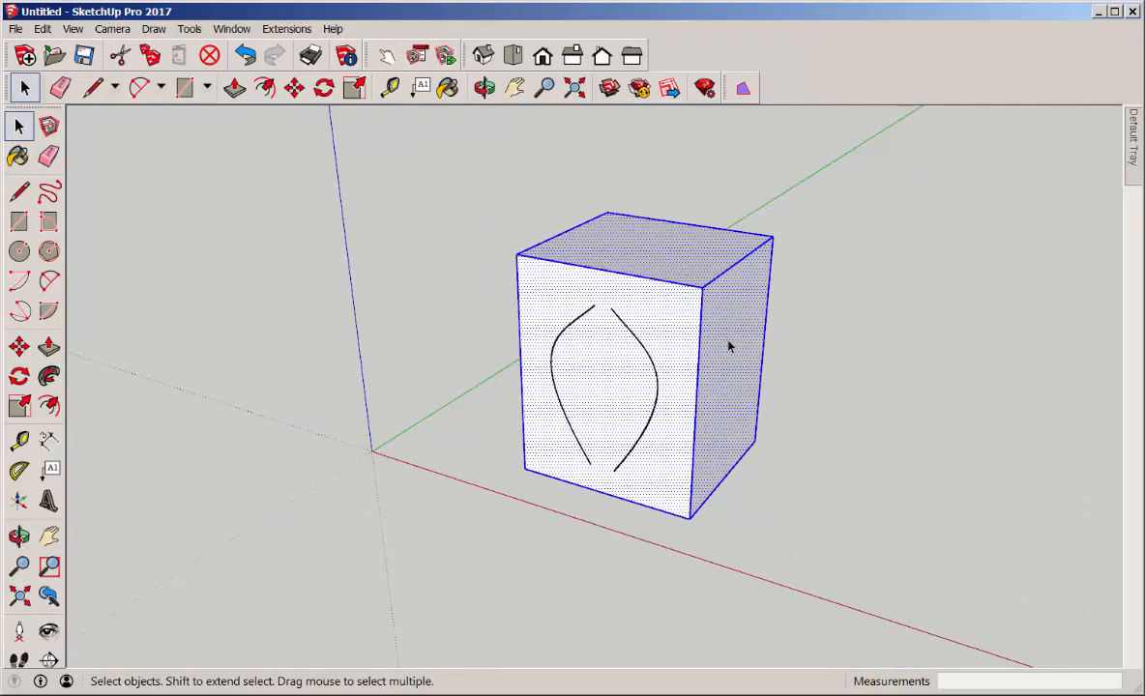
# Delete the box so only the two curves joined into a pointed leaf outline remain.
pyautogui.press('Delete')
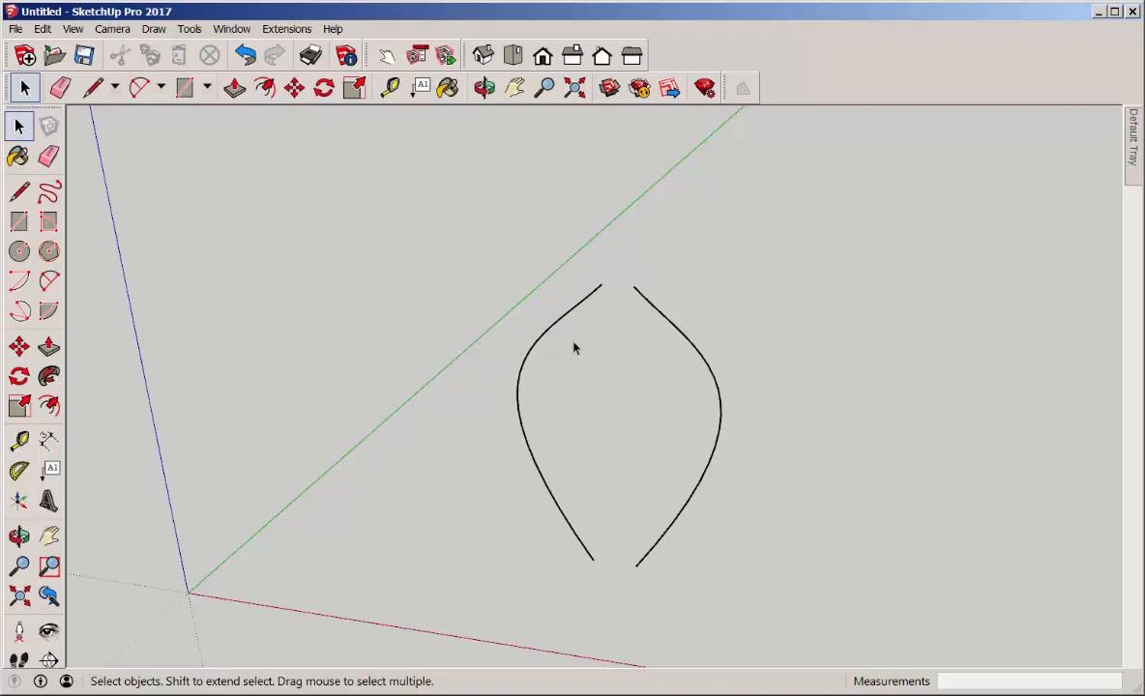
pyautogui.click(294, 89)
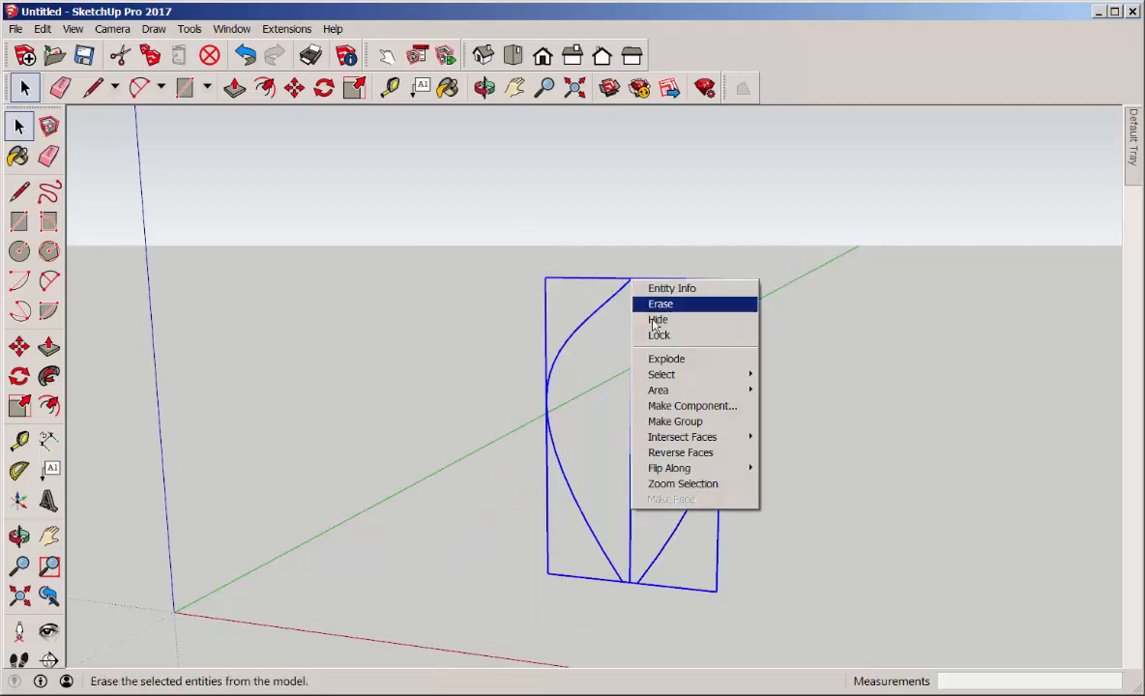
pyautogui.click(660, 304)
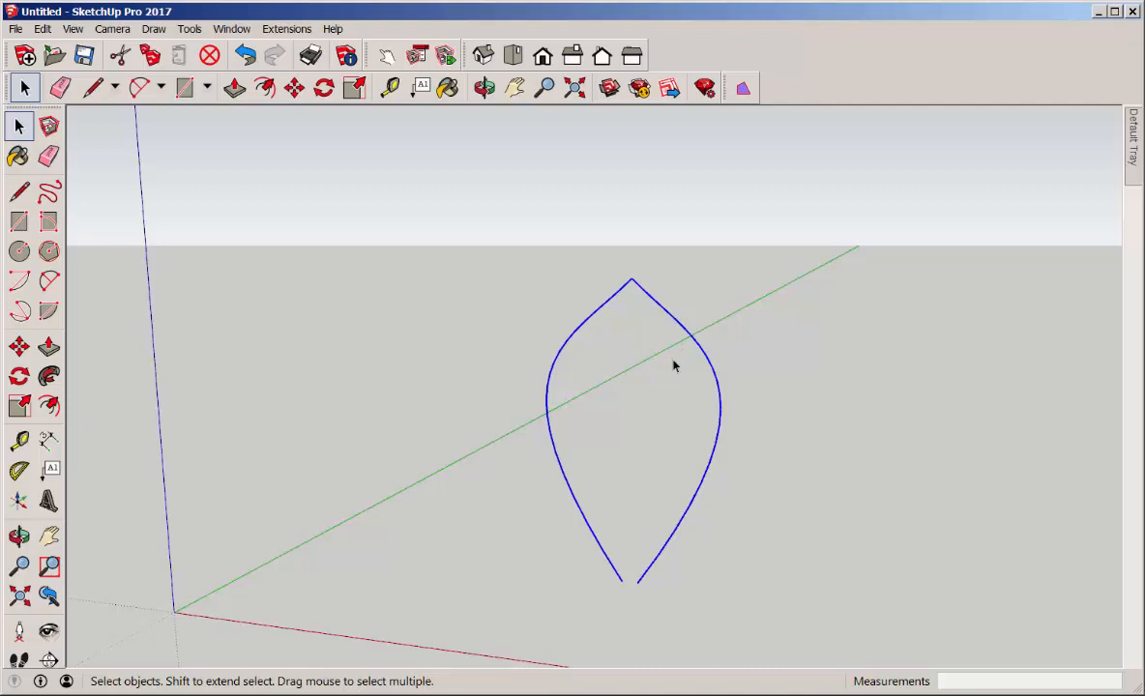
pyautogui.moveTo(433, 394)
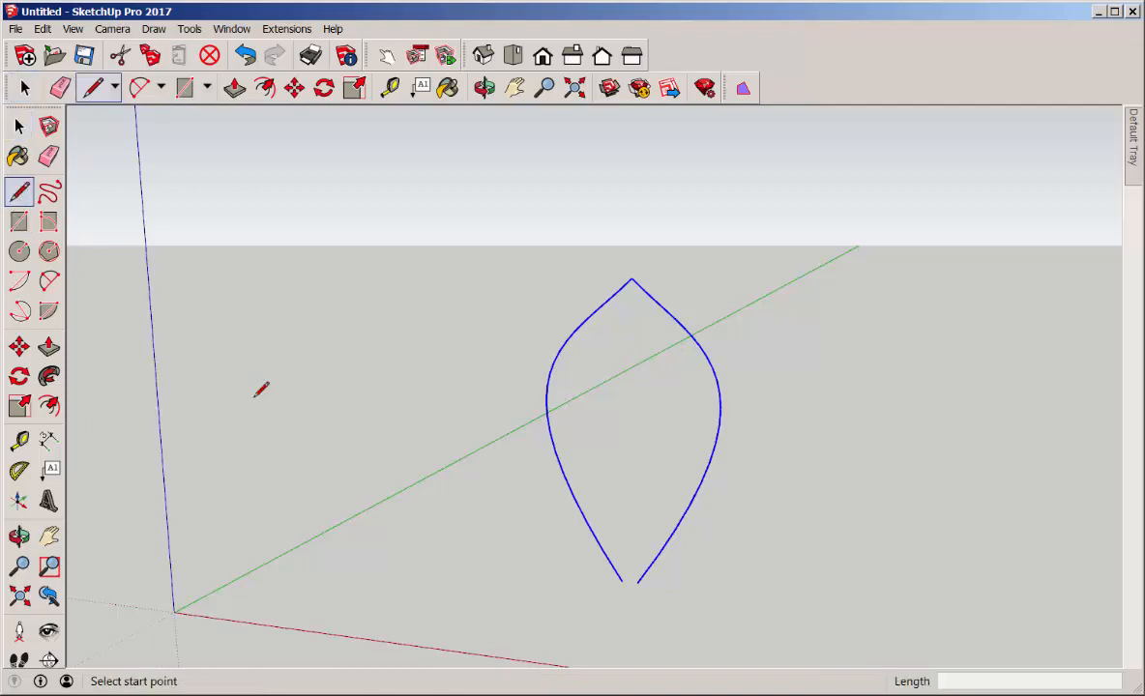
pyautogui.moveTo(722, 406)
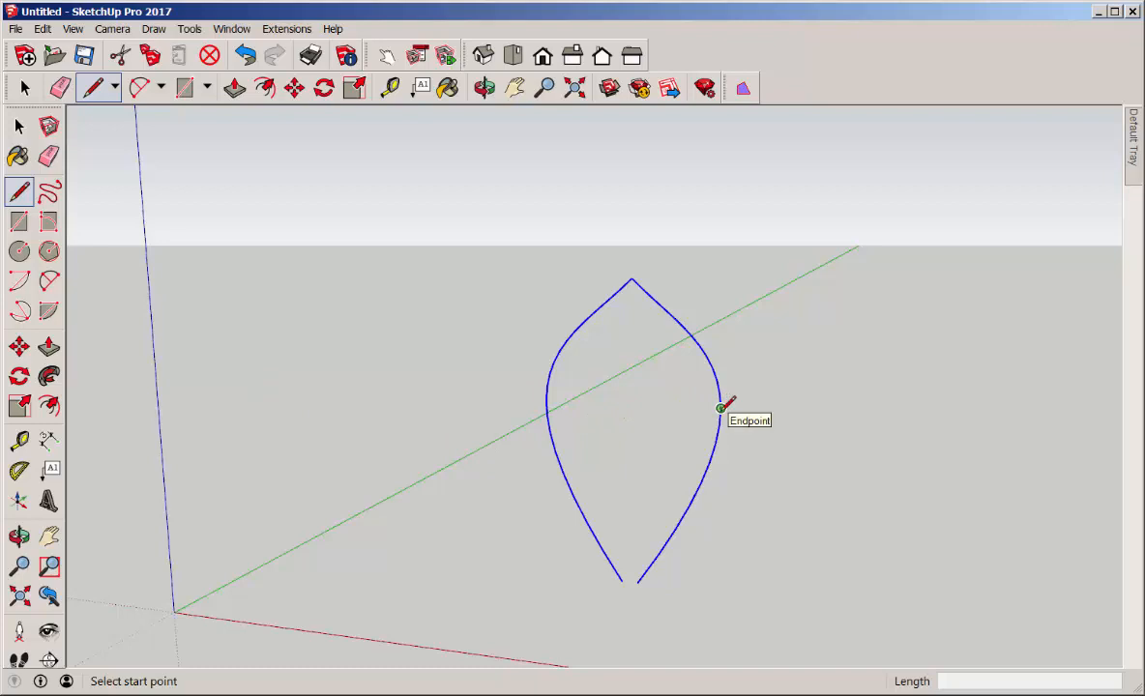
# Close the upper pointed part with a straight edge and remove the lower curve segments.
pyautogui.click(722, 406)
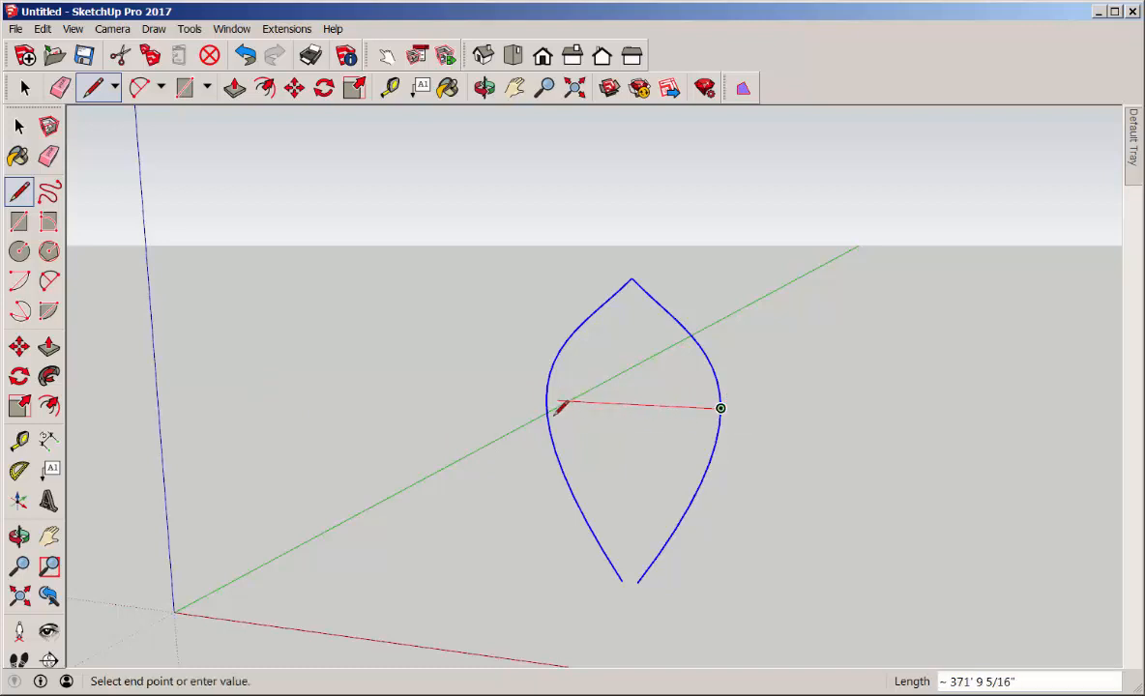
pyautogui.moveTo(546, 398)
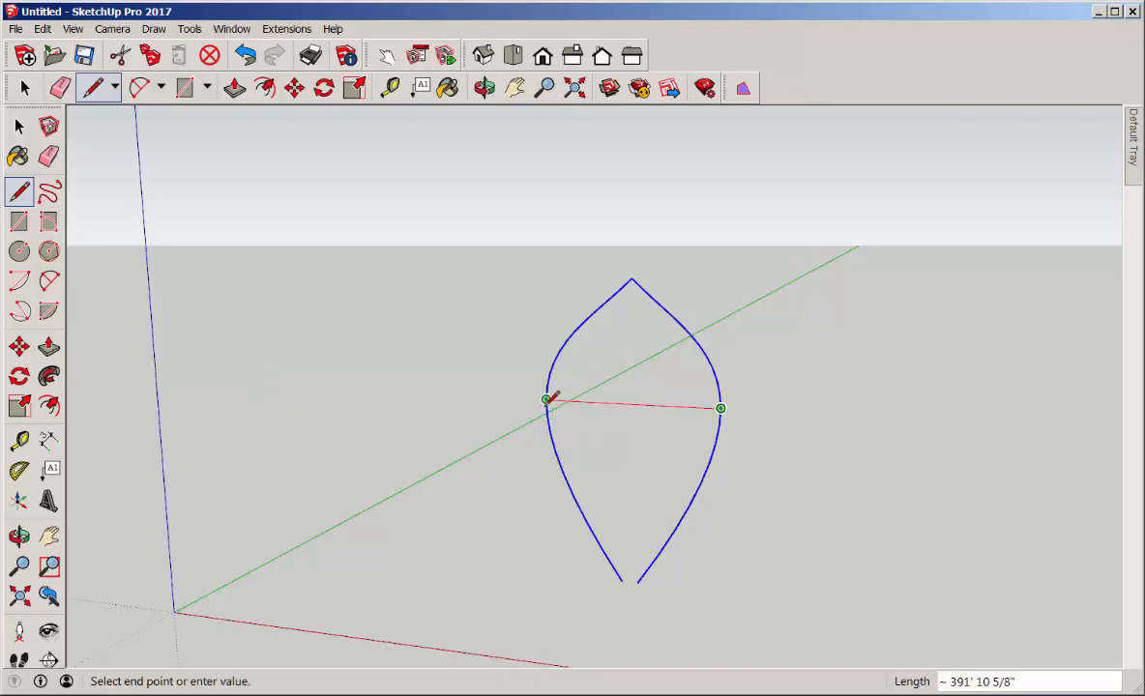
pyautogui.click(719, 406)
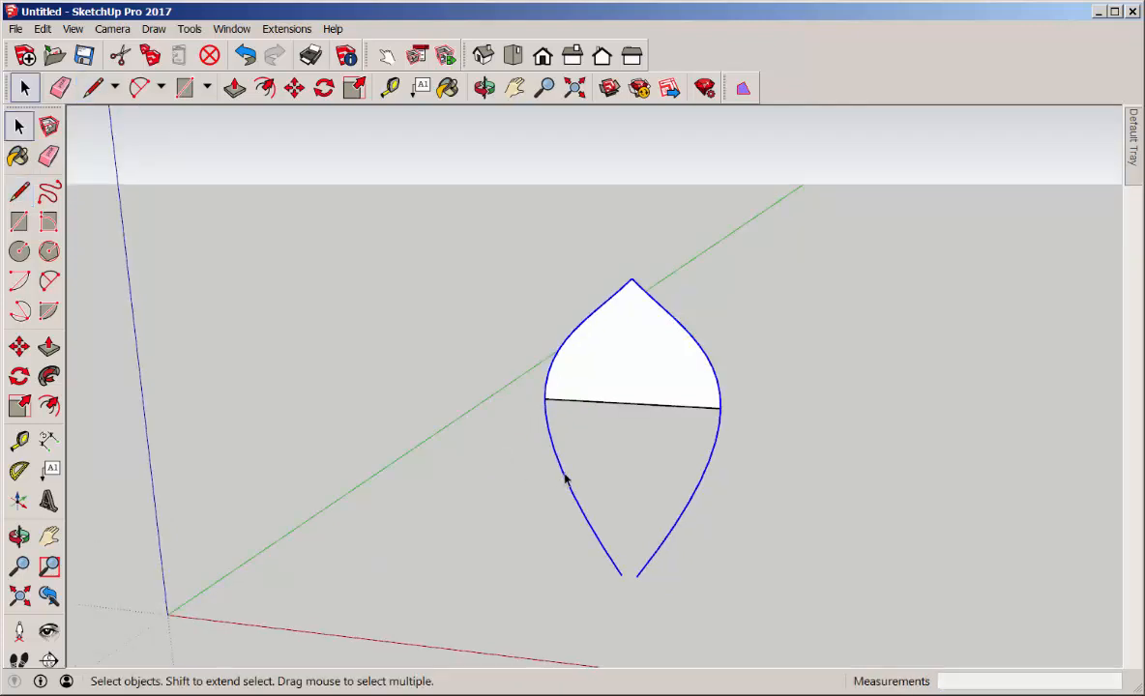
pyautogui.click(564, 480)
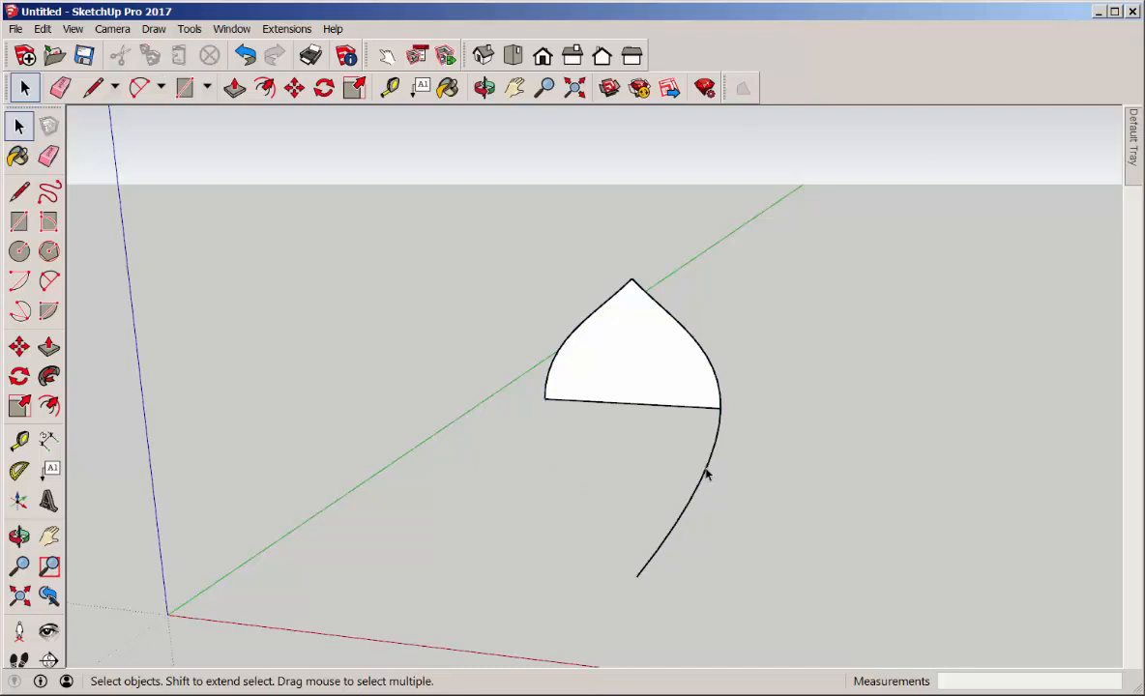
pyautogui.click(48, 406)
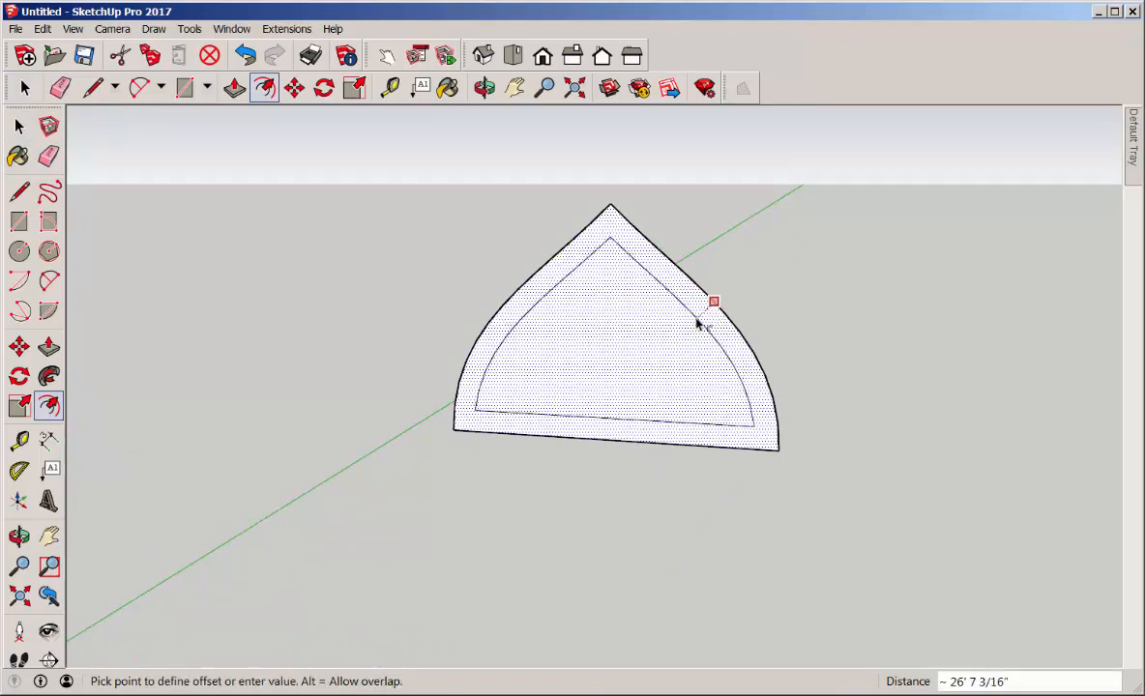
# Offset the arch face inward, join inner and outer outlines, and erase all but the right curved band.
pyautogui.click(19, 191)
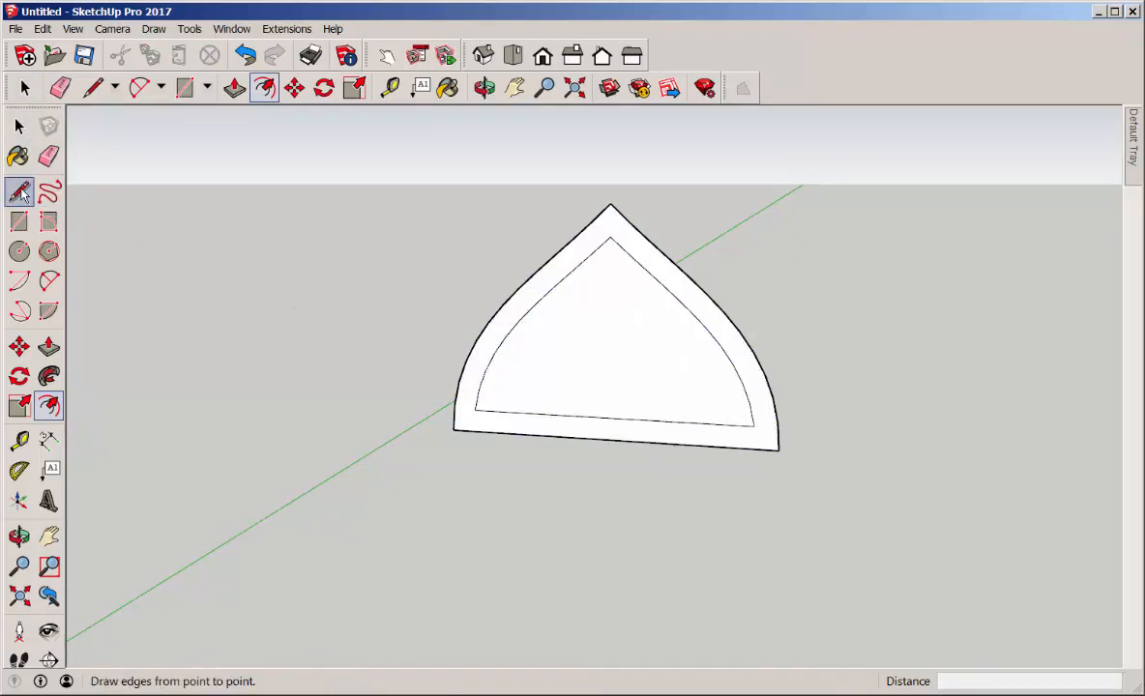
pyautogui.click(611, 236)
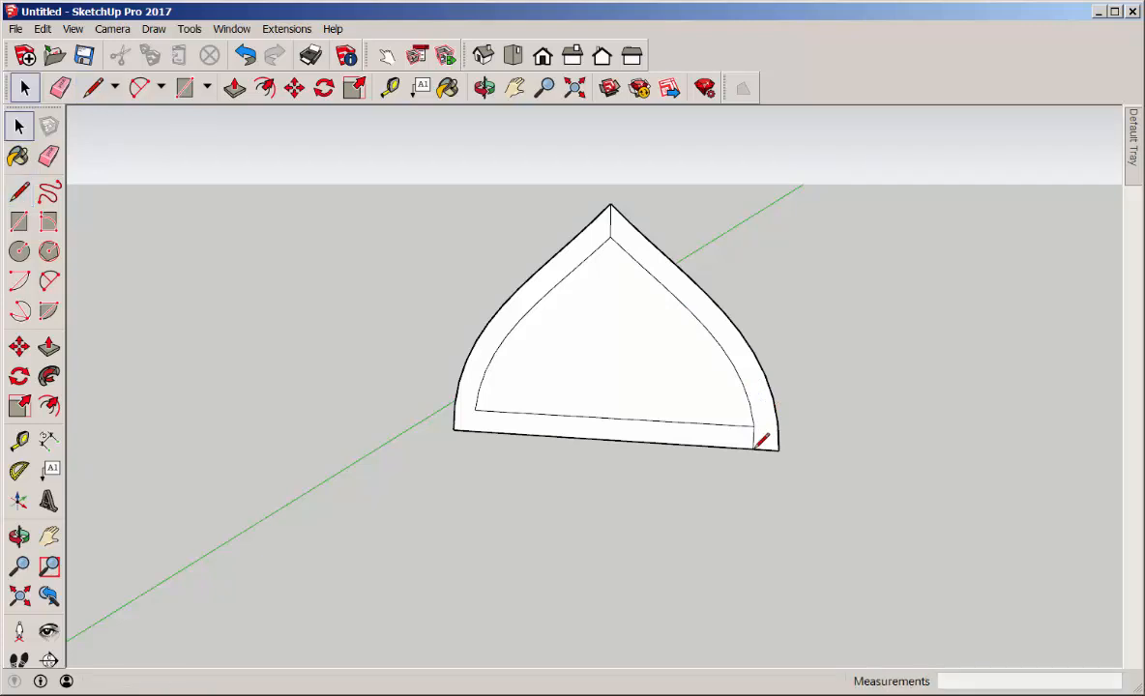
pyautogui.click(49, 156)
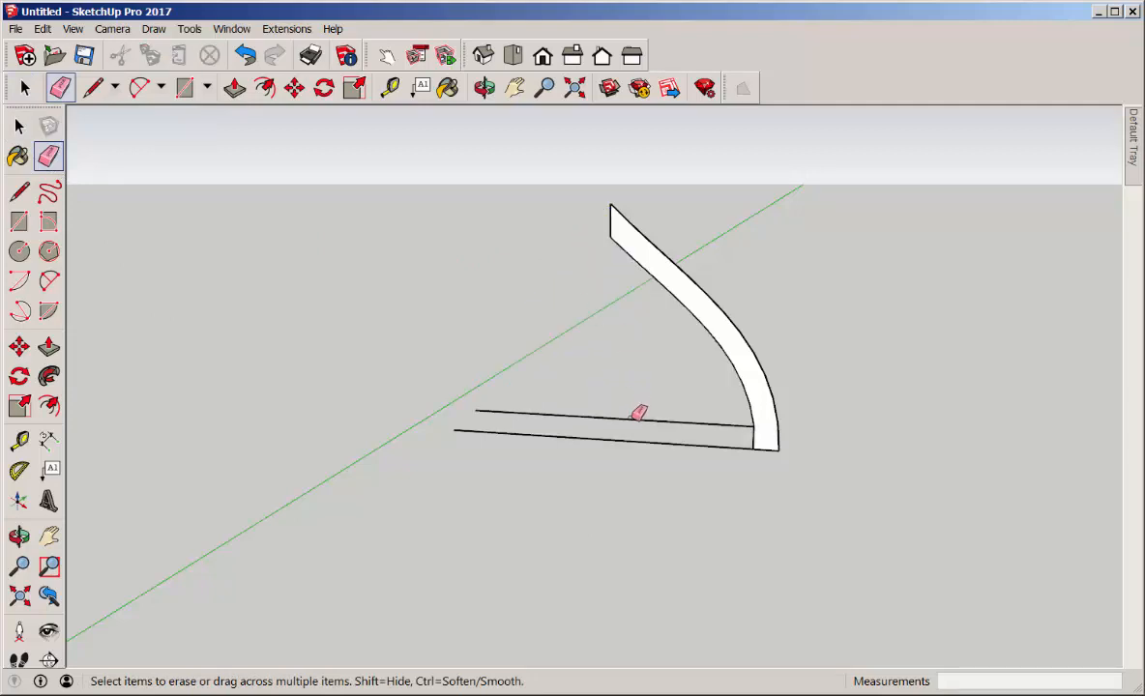
pyautogui.click(484, 89)
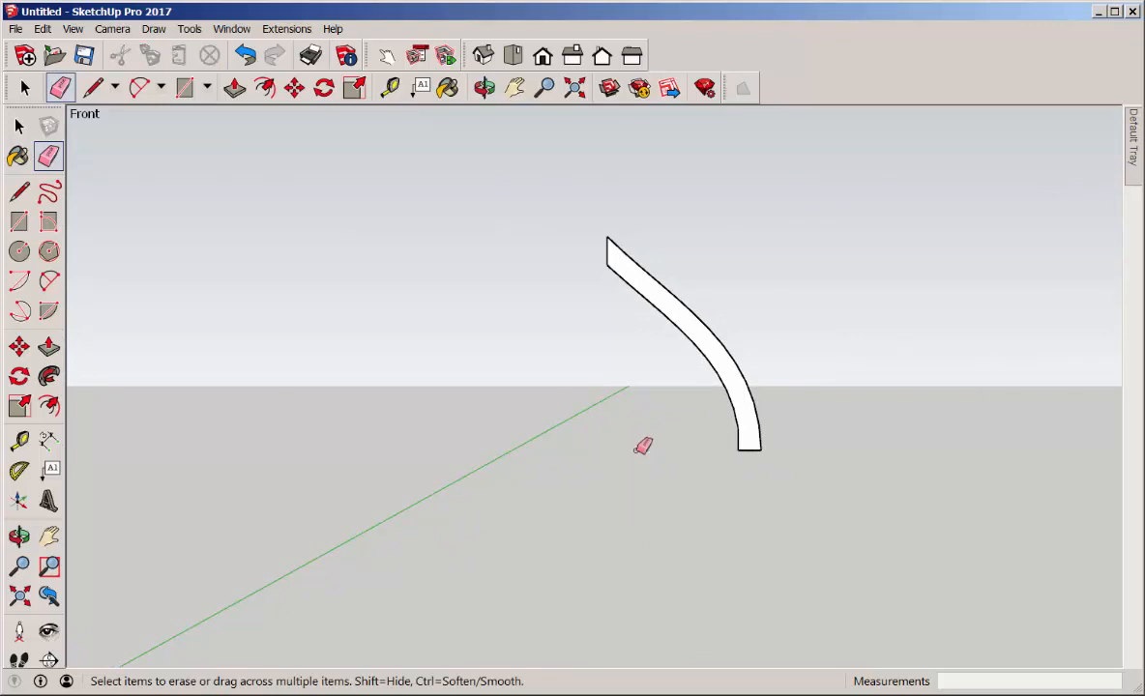
pyautogui.click(20, 192)
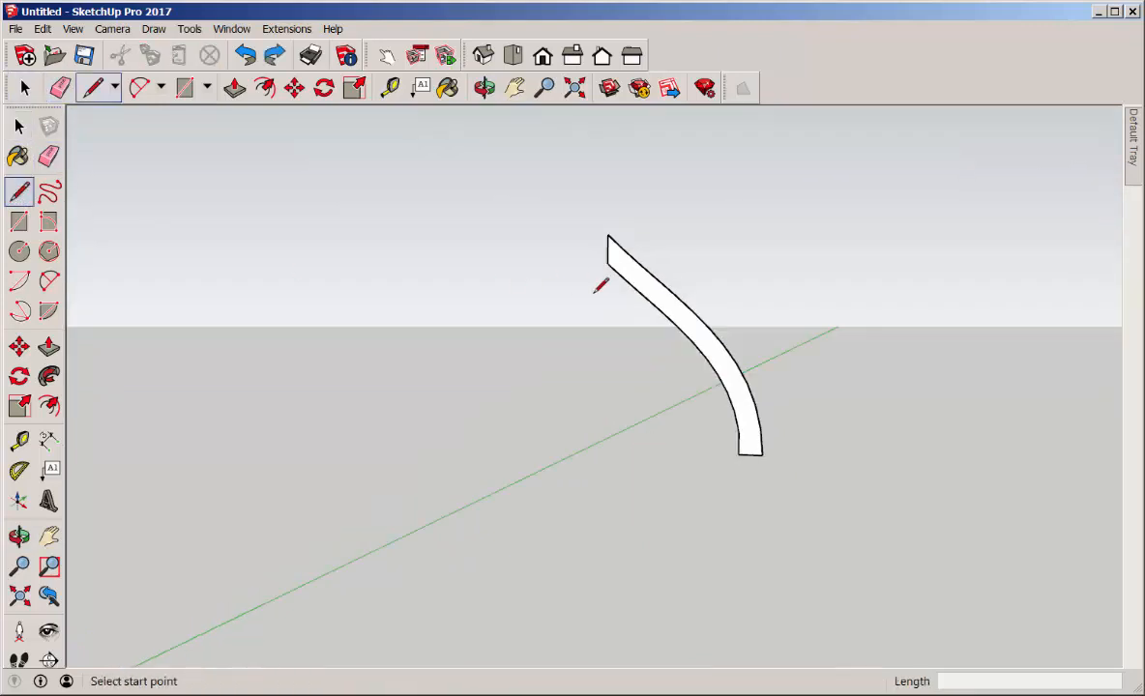
# Draw a ground circle centered under the profile tip through its lower end, then remove the guide edge.
pyautogui.click(615, 248)
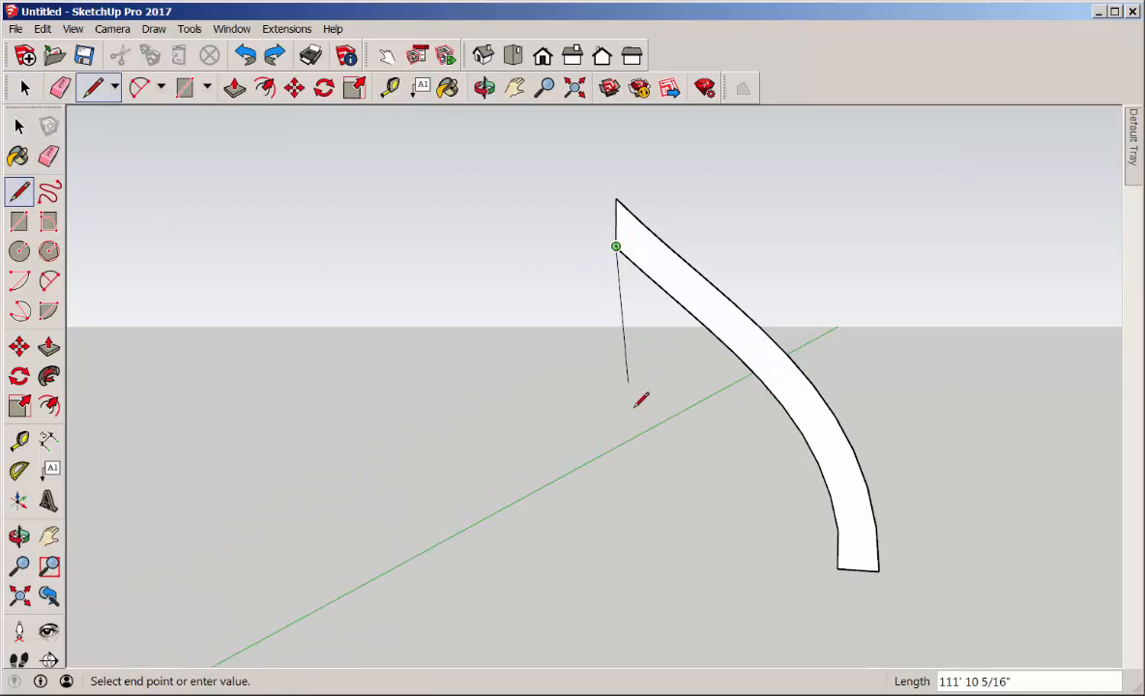
pyautogui.moveTo(615, 541)
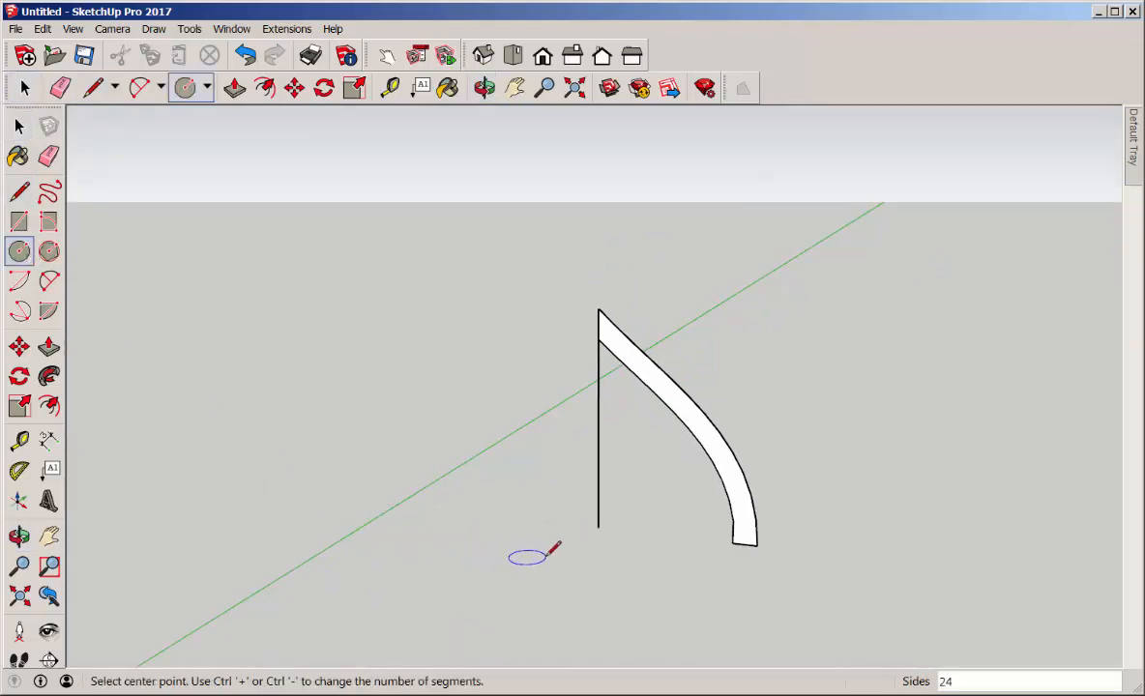
pyautogui.click(598, 526)
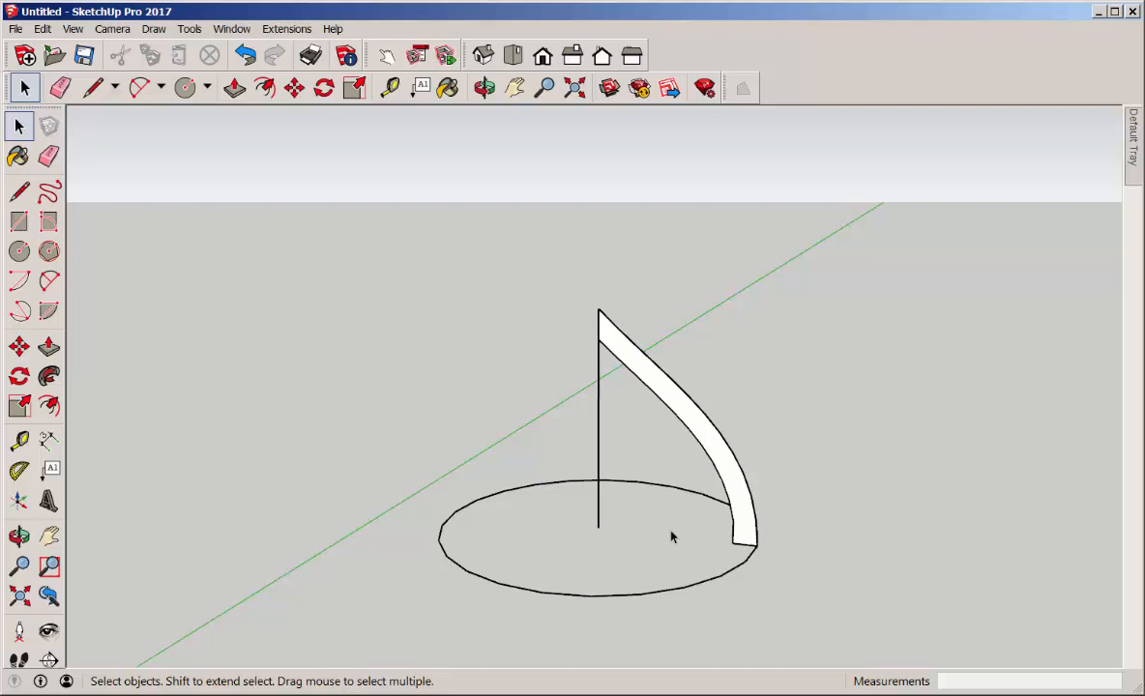
pyautogui.moveTo(522, 437)
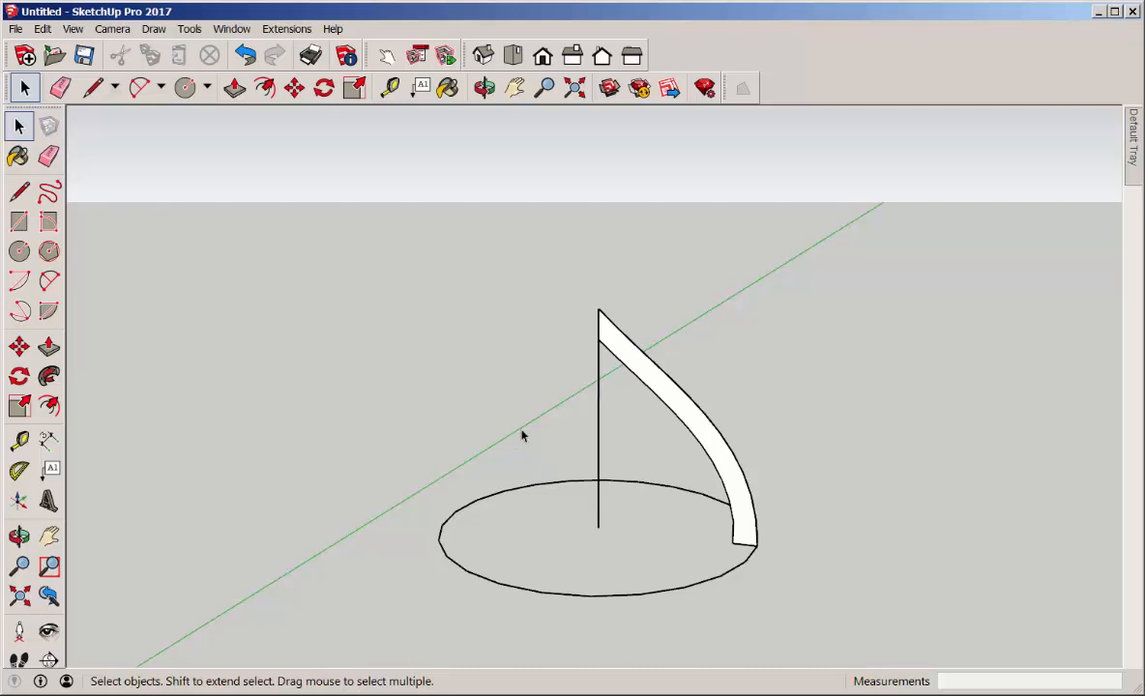
pyautogui.click(600, 435)
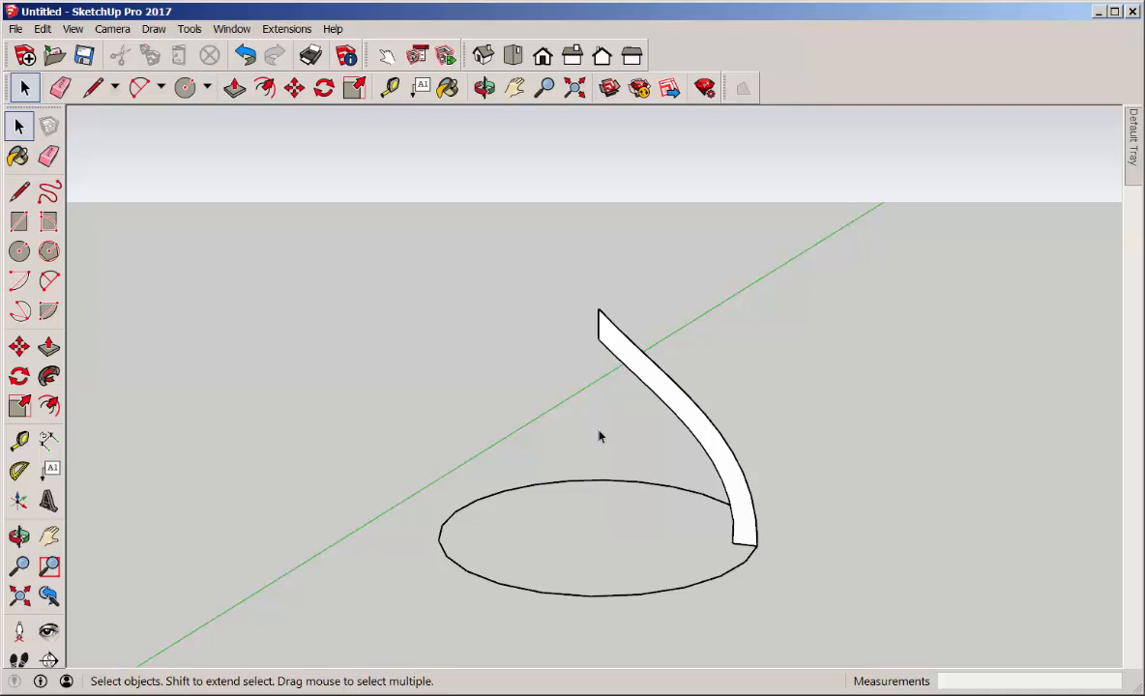
pyautogui.moveTo(700, 588)
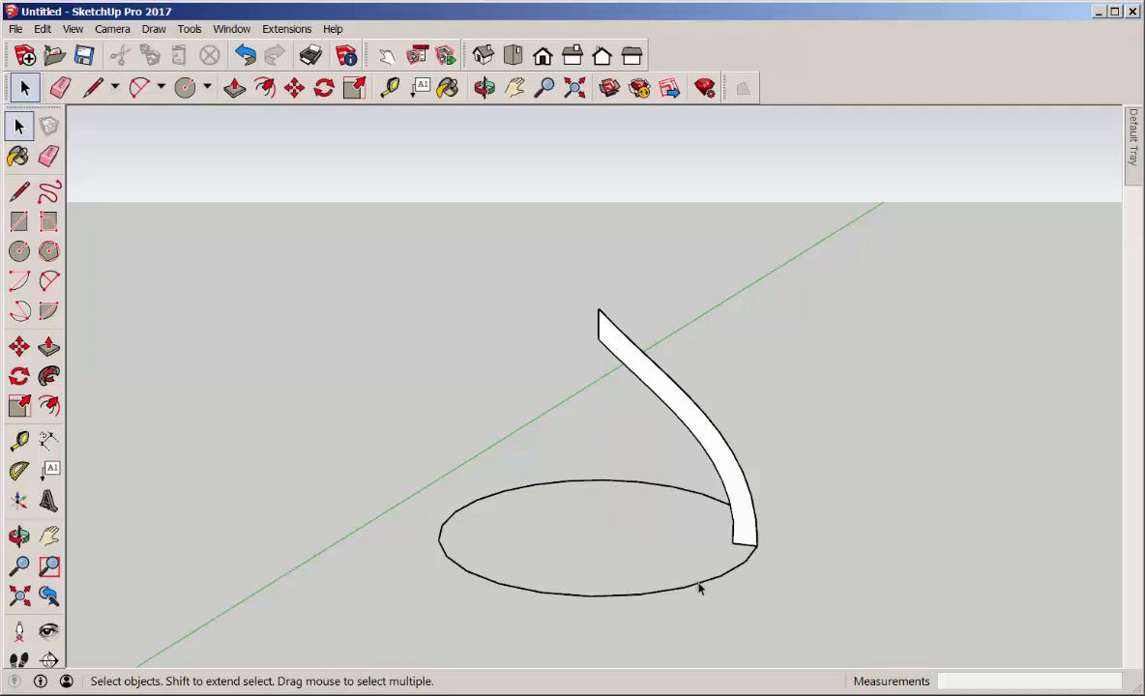
# Select the ground circle as the path and start Follow Me to sweep the band profile.
pyautogui.click(604, 588)
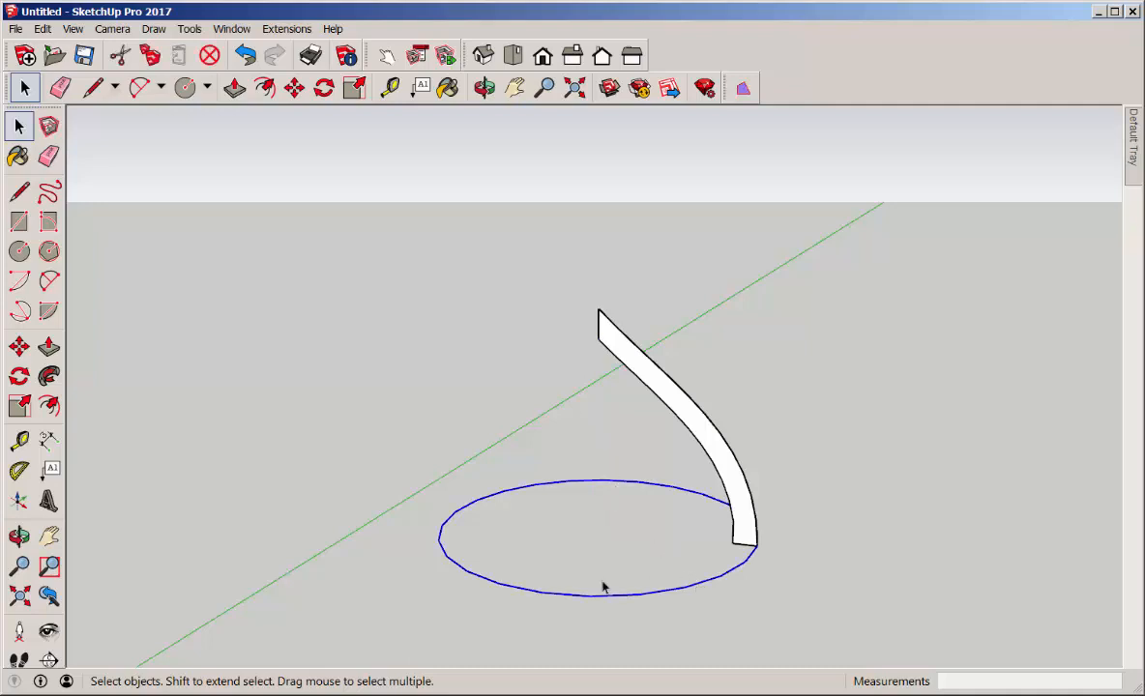
pyautogui.click(48, 377)
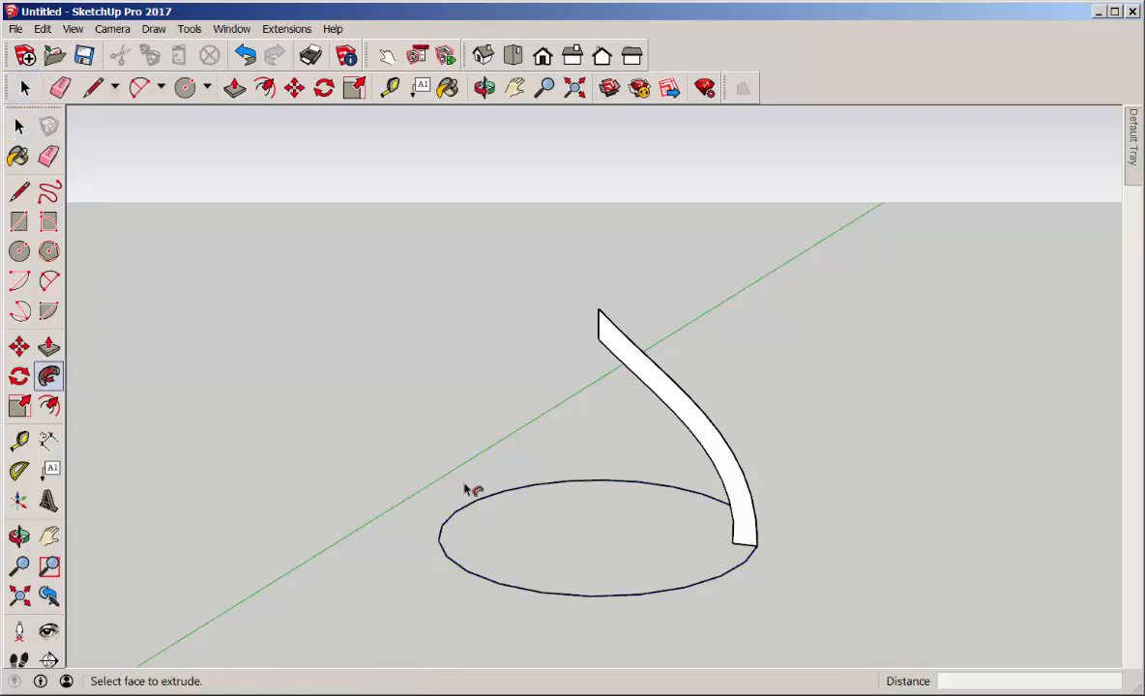